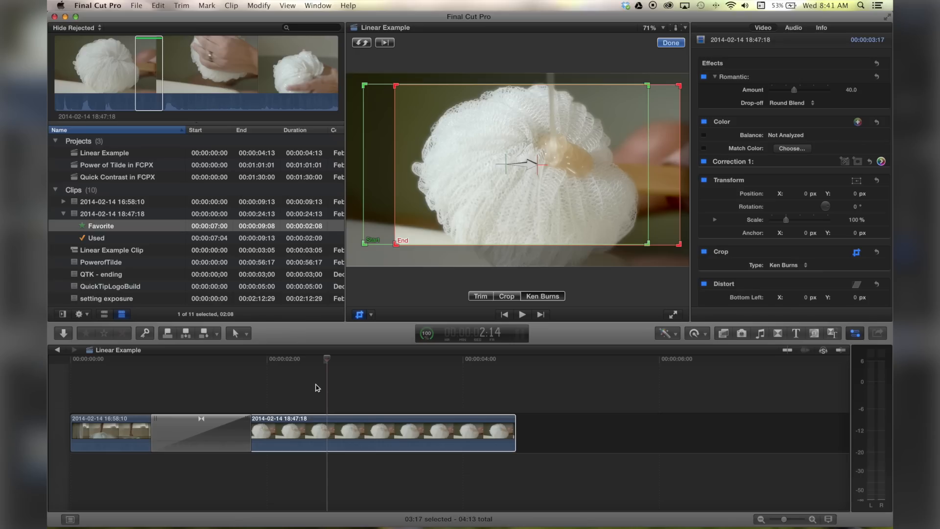
{"action": "mouse_move", "coordinate": [306, 387]}
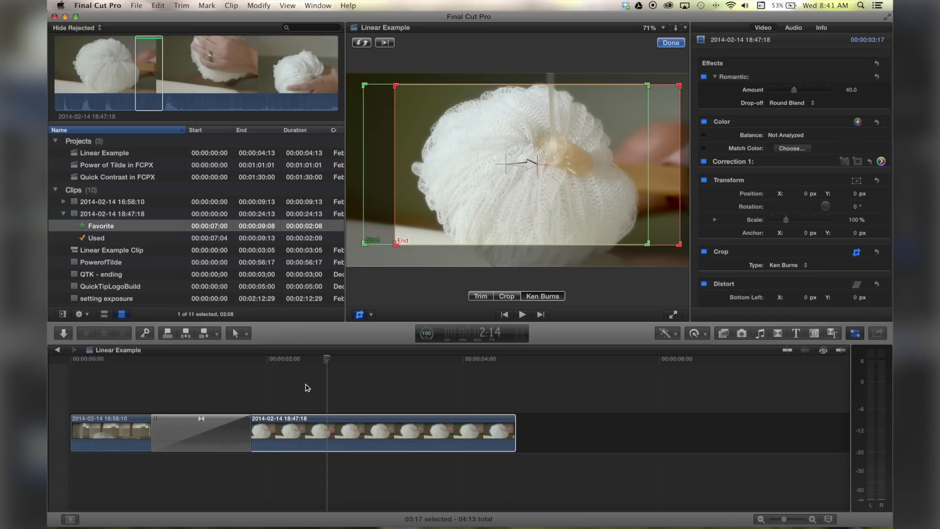
{"action": "mouse_move", "coordinate": [312, 383]}
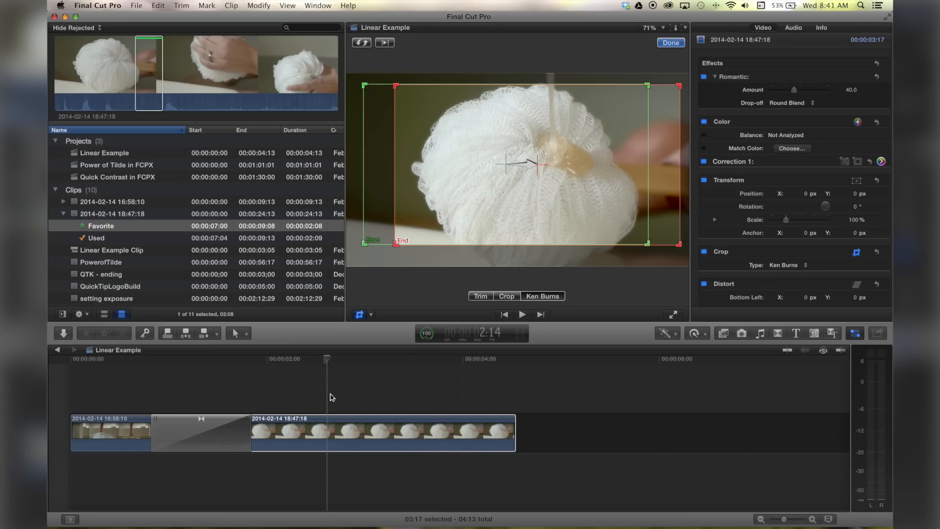
{"action": "mouse_move", "coordinate": [504, 163]}
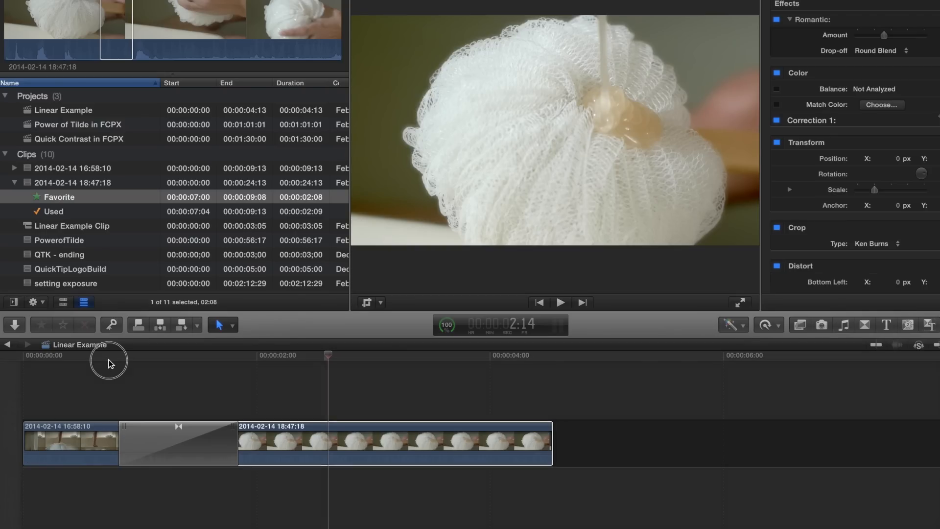
{"action": "left_click", "coordinate": [99, 360]}
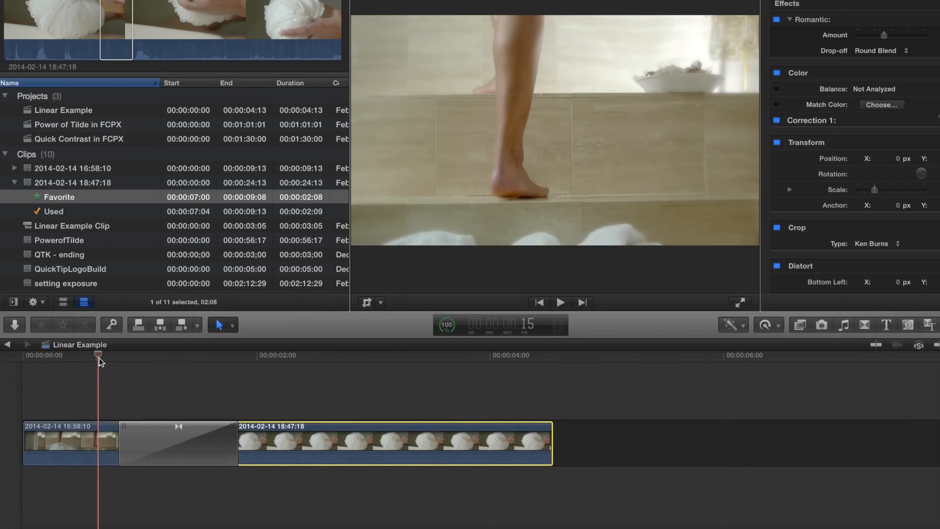
{"action": "left_click", "coordinate": [559, 302]}
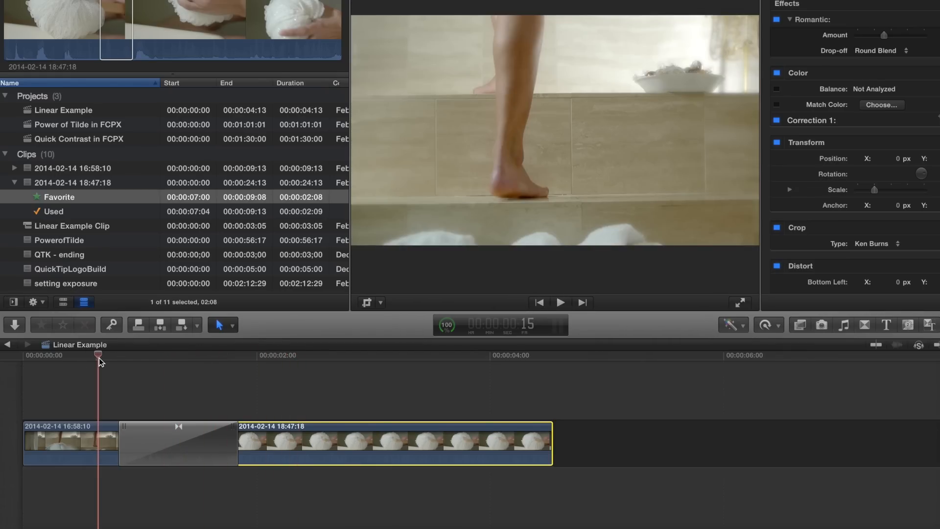
{"action": "left_click", "coordinate": [559, 302]}
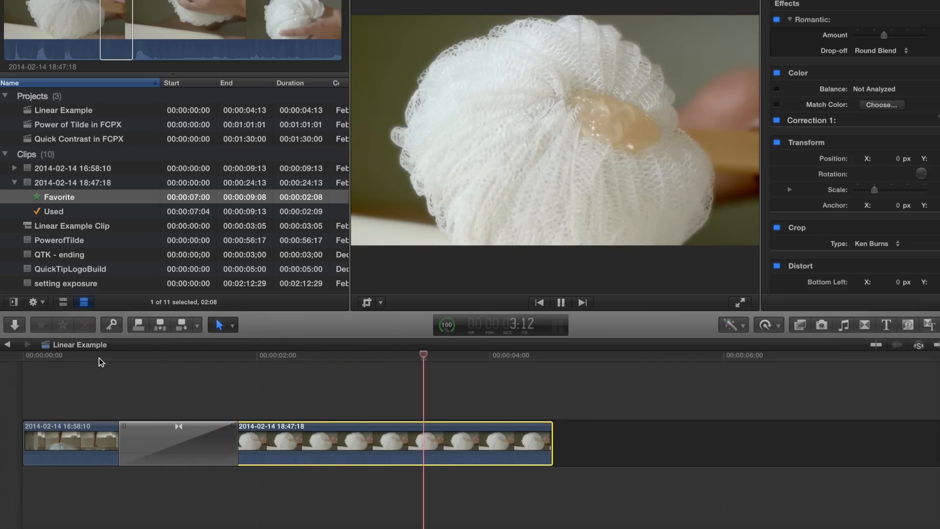
{"action": "left_click", "coordinate": [126, 354]}
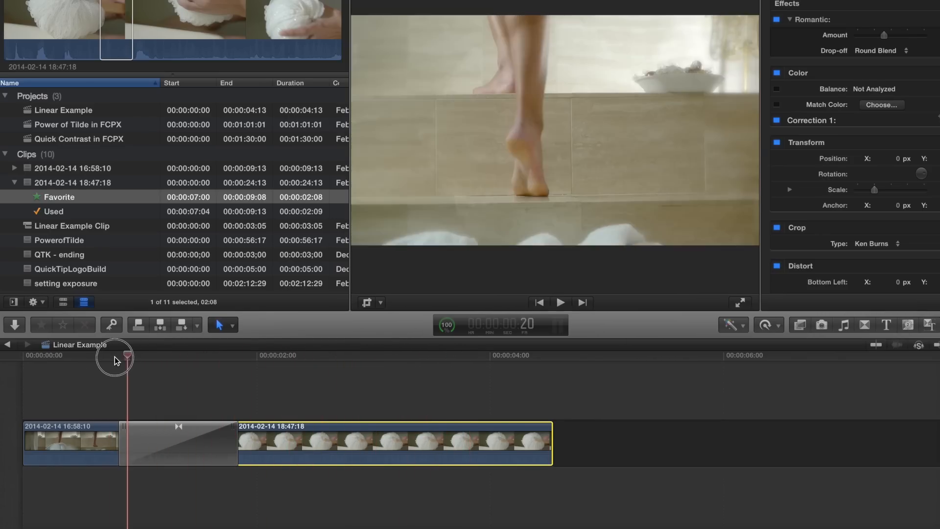
{"action": "left_click_drag", "start_coordinate": [114, 360], "coordinate": [188, 353]}
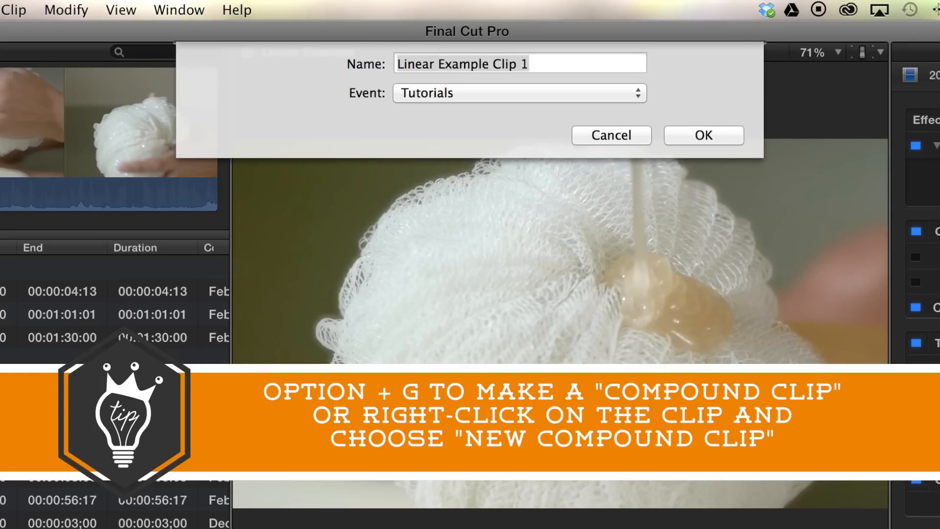
Create compound clip 'Linear Example Clip 1' in the Tutorials event from the Ken Burns clip.
{"action": "left_click", "coordinate": [518, 63]}
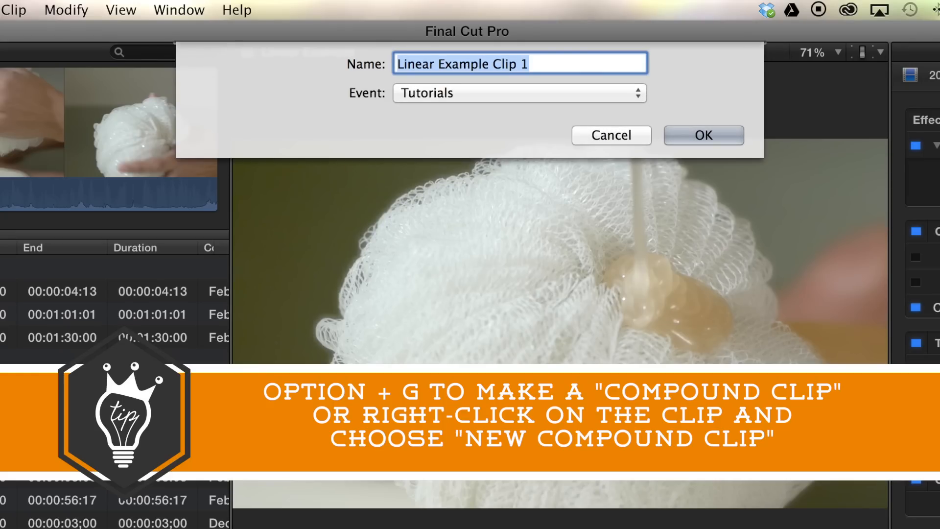
{"action": "left_click", "coordinate": [703, 135]}
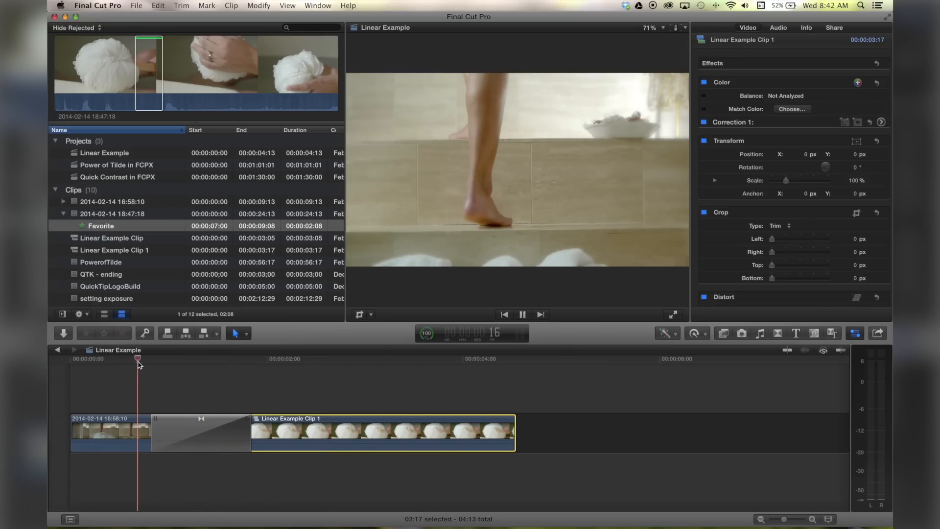
{"action": "left_click", "coordinate": [328, 358]}
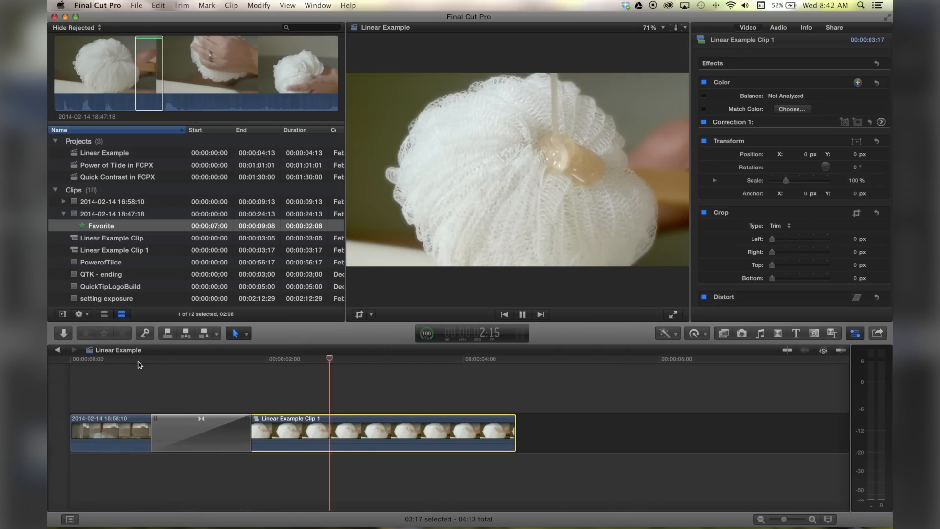
{"action": "left_click", "coordinate": [522, 314]}
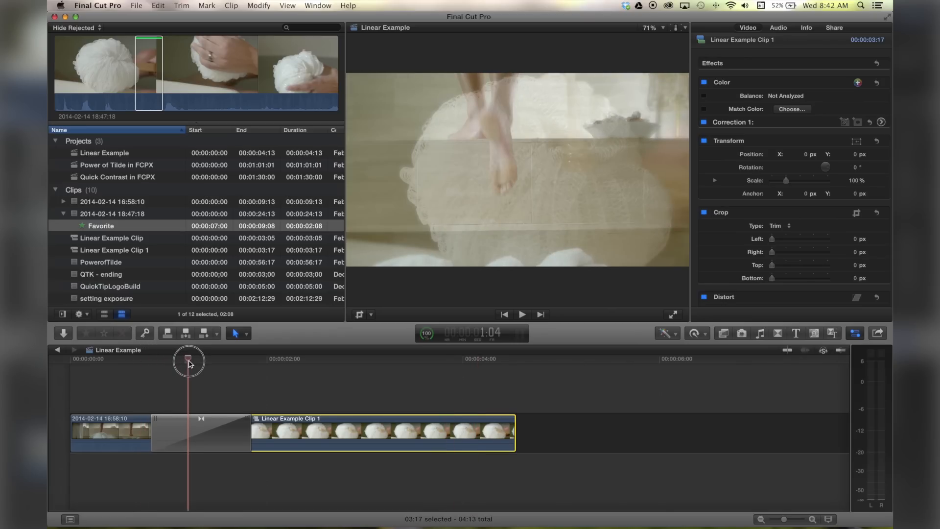
{"action": "left_click_drag", "start_coordinate": [188, 360], "coordinate": [310, 375]}
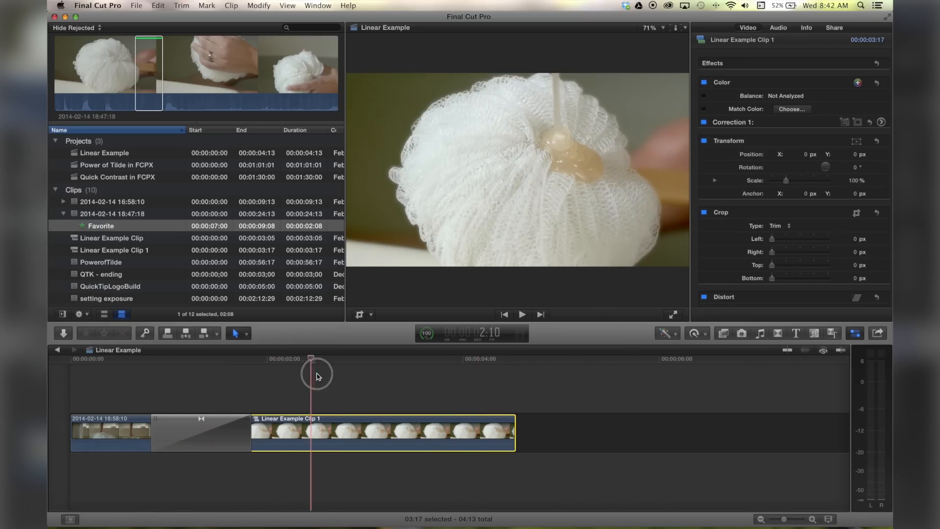